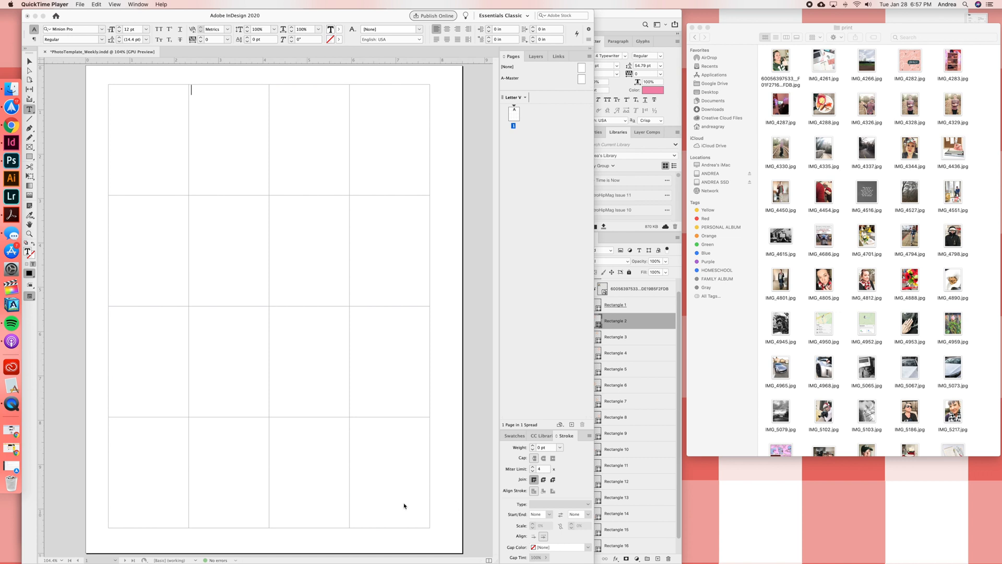
{"action": "mouse_move", "coordinate": [515, 218]}
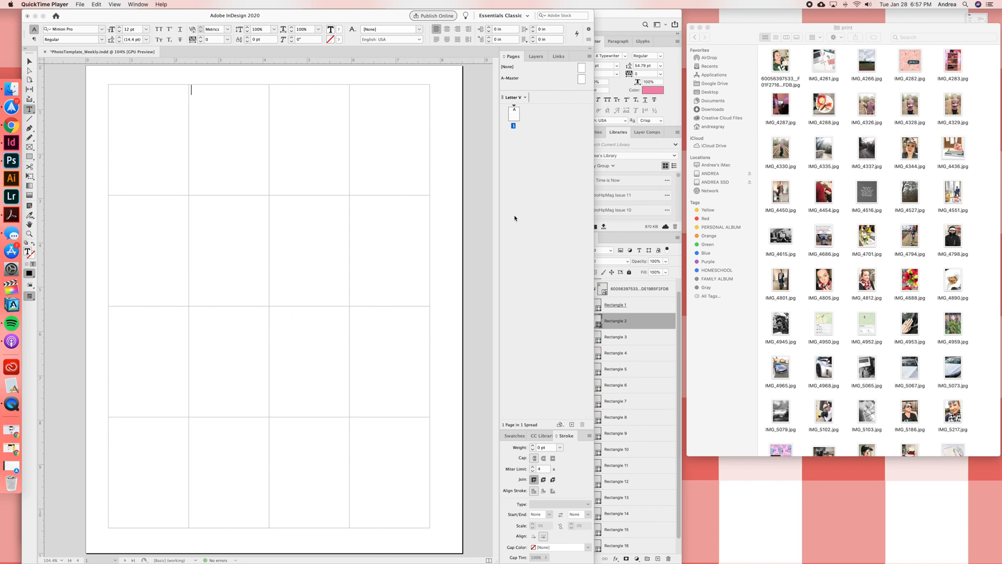
{"action": "mouse_move", "coordinate": [175, 96]}
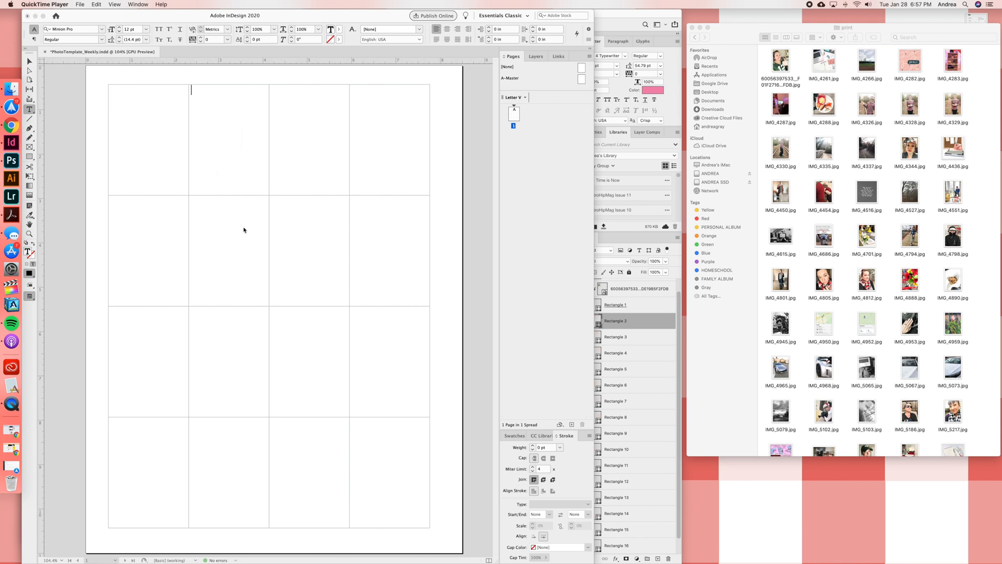
{"action": "mouse_move", "coordinate": [717, 135]}
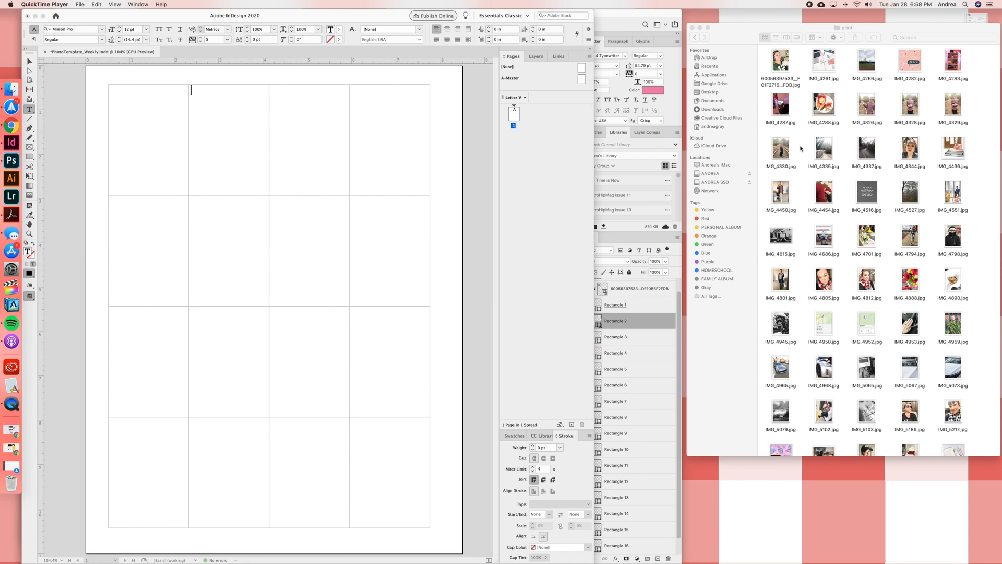
{"action": "mouse_move", "coordinate": [834, 81]}
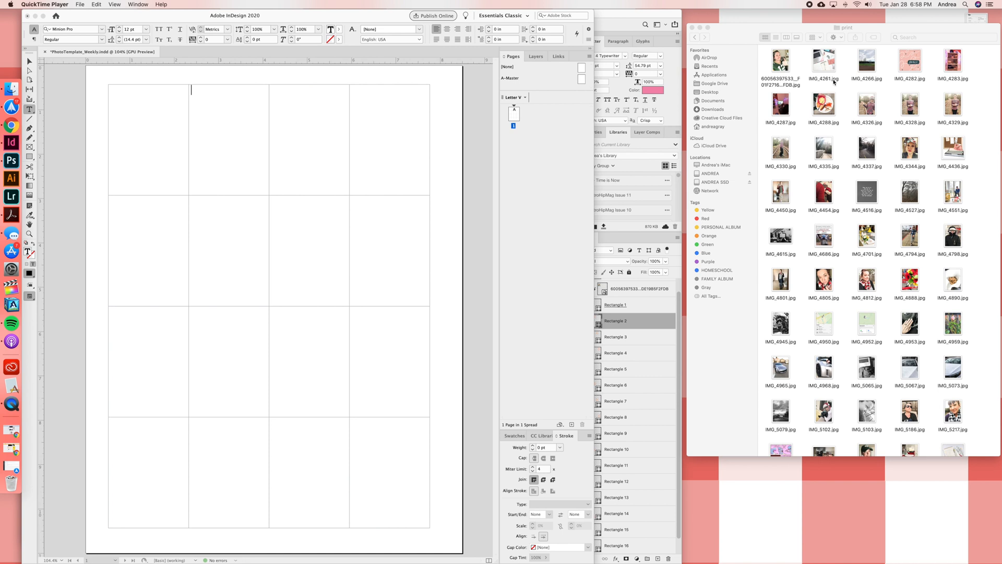
{"action": "mouse_move", "coordinate": [835, 194]}
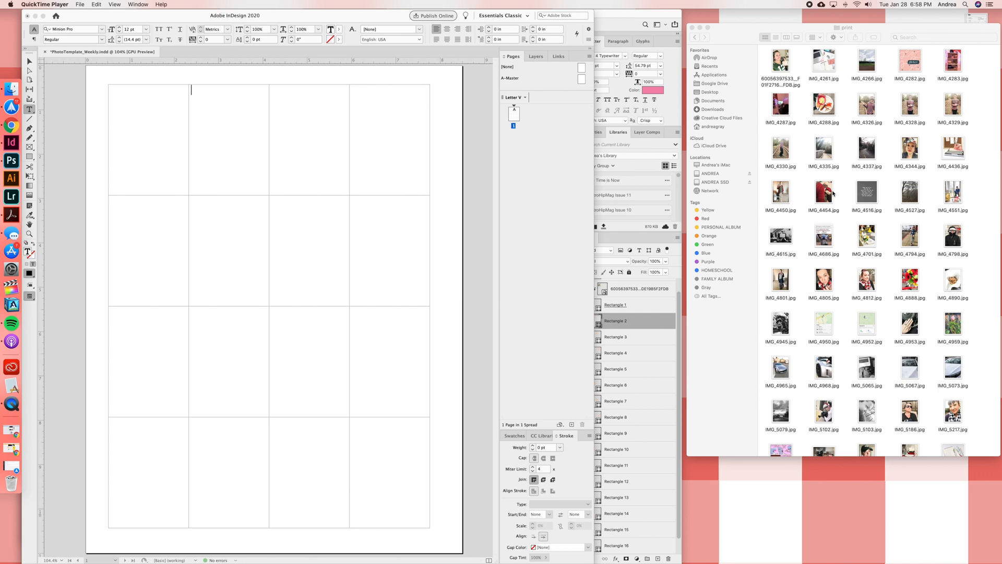
{"action": "mouse_move", "coordinate": [158, 117]}
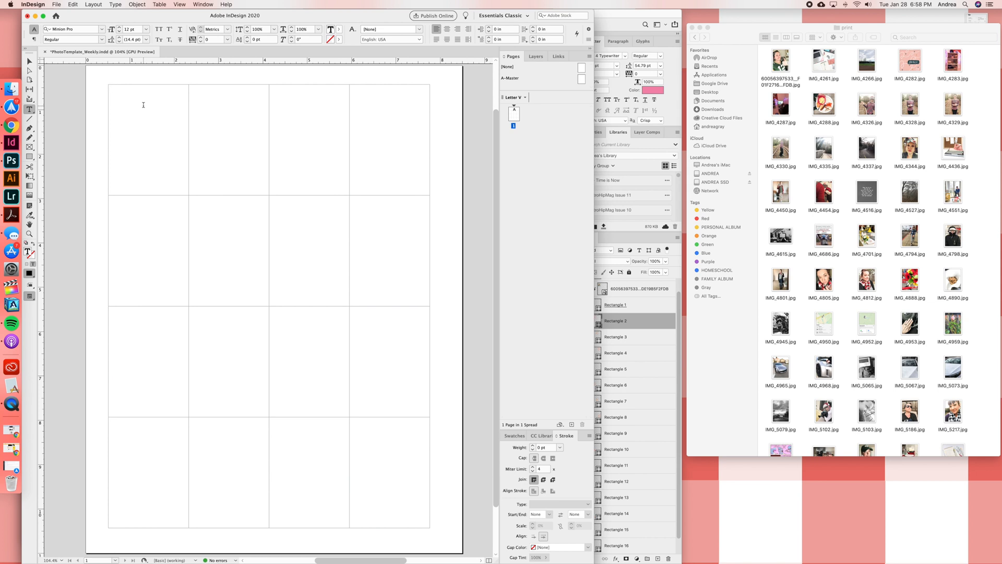
- Select the first photo cell and browse Place to Google Drive > 006 PHOTOGRAPHY > 2020 > print
{"action": "left_click", "coordinate": [111, 90]}
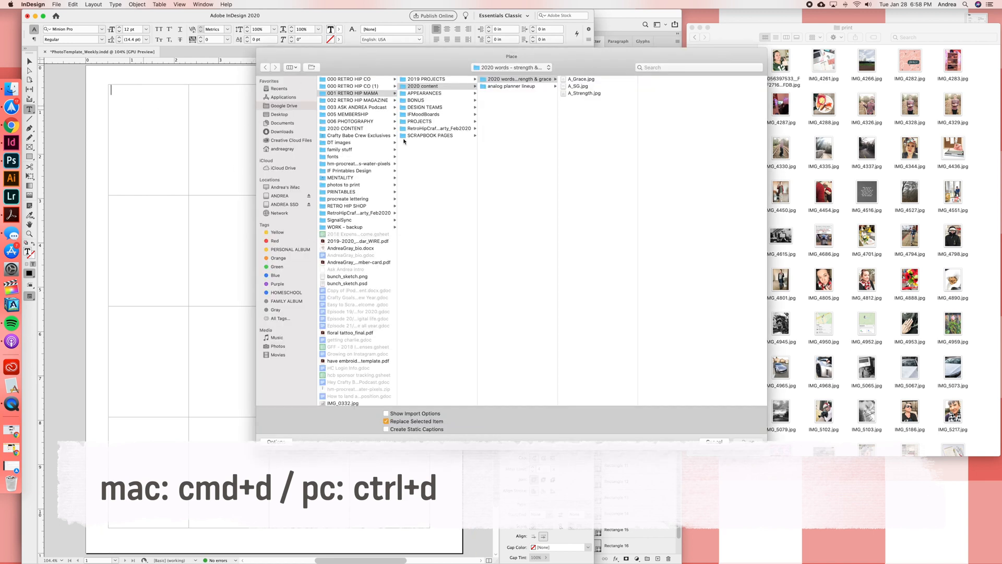
{"action": "left_click", "coordinate": [284, 105]}
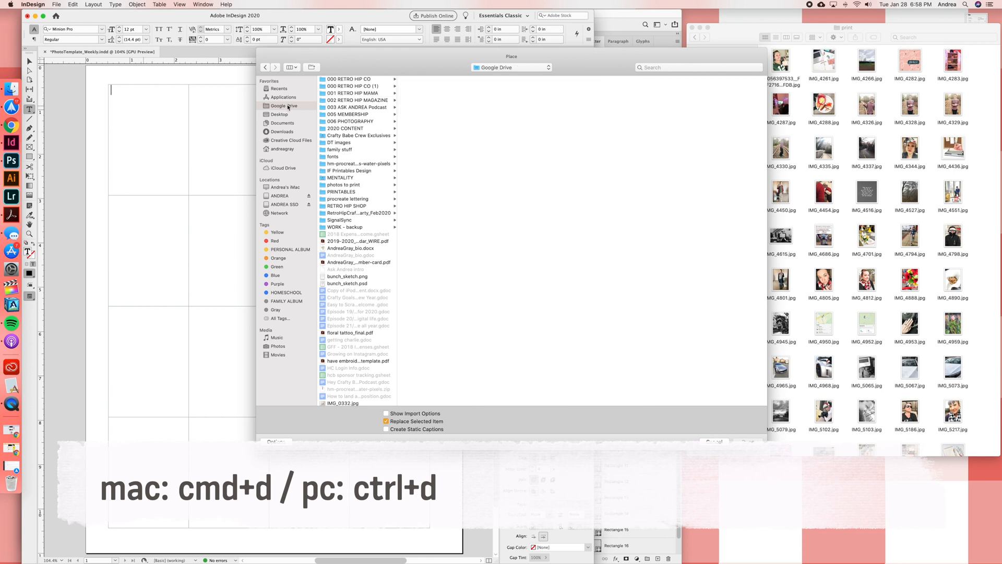
{"action": "left_click", "coordinate": [414, 87]}
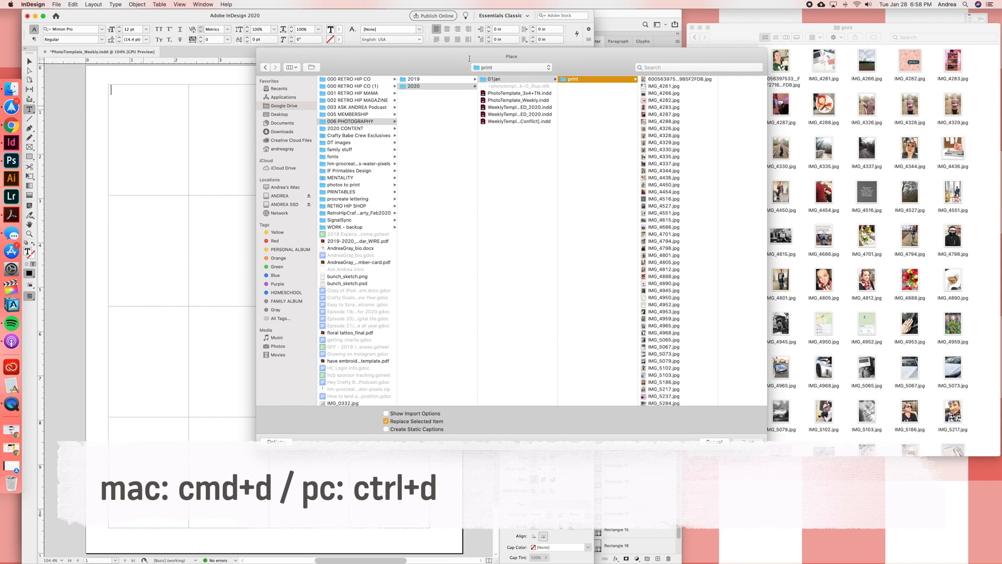
{"action": "left_click", "coordinate": [292, 67]}
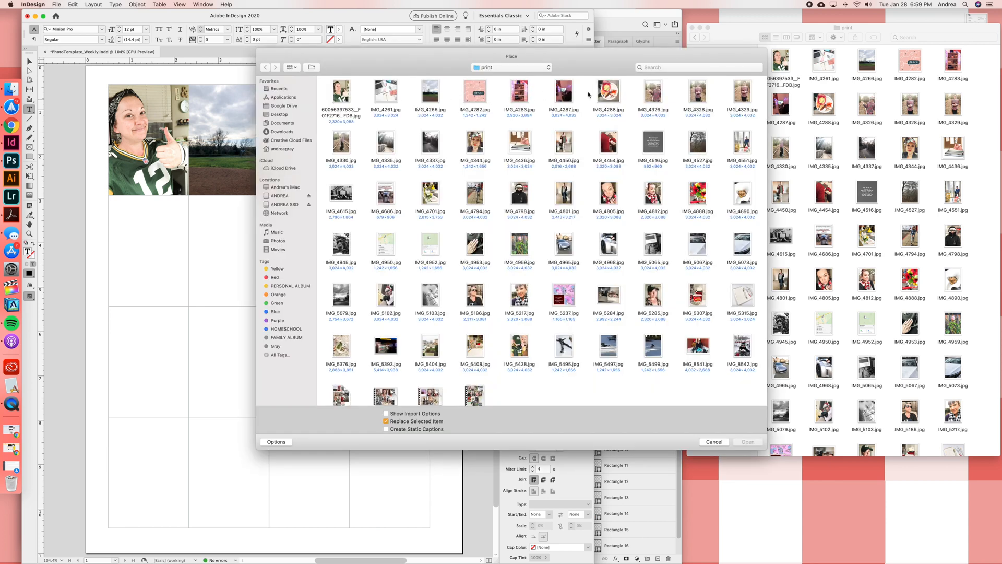
- Place the Santa hat photo into the third top-row frame
{"action": "left_click", "coordinate": [747, 441]}
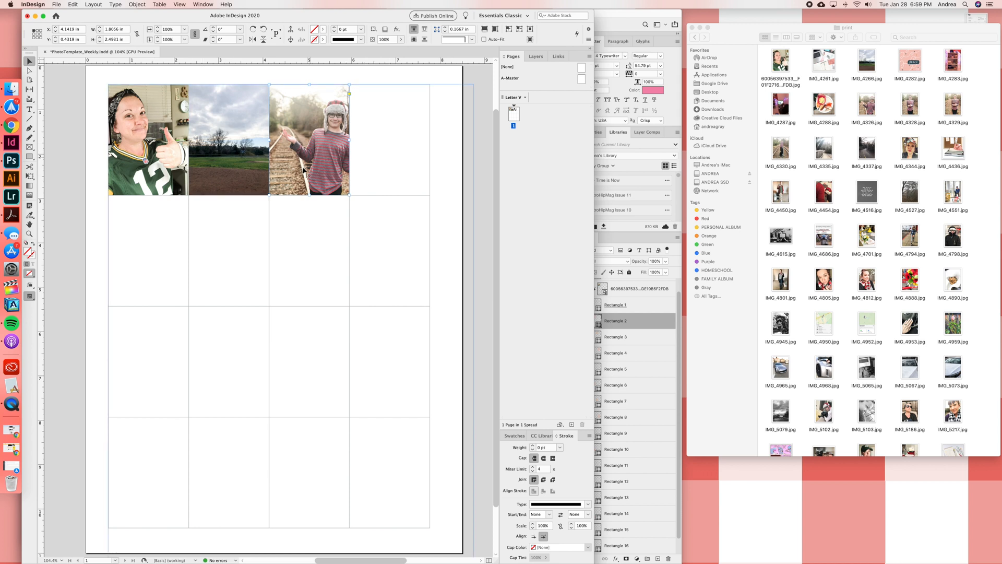
{"action": "mouse_move", "coordinate": [842, 294]}
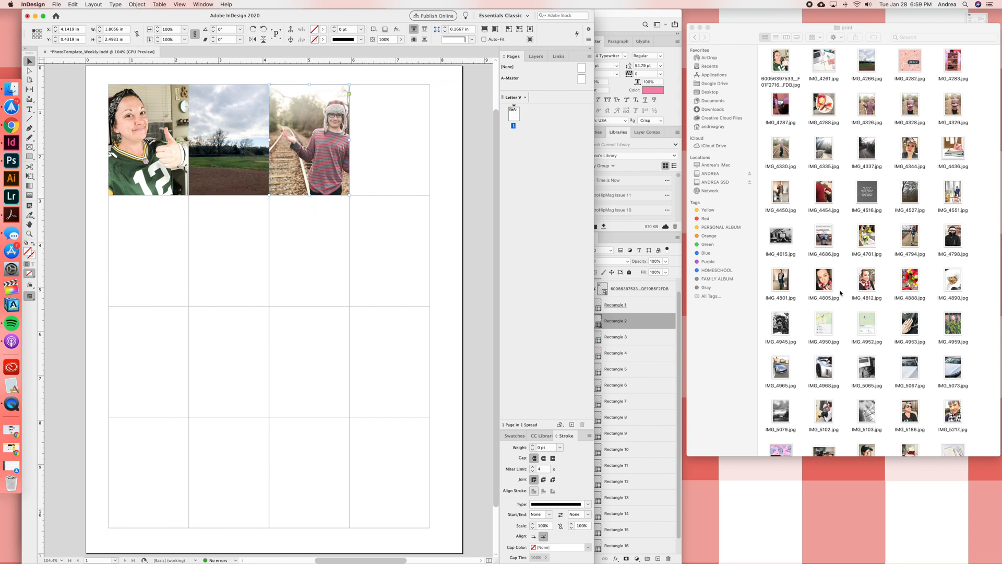
- Duplicate the photo grid spread via the Pages panel menu, giving the document a second page
{"action": "left_click", "coordinate": [514, 112]}
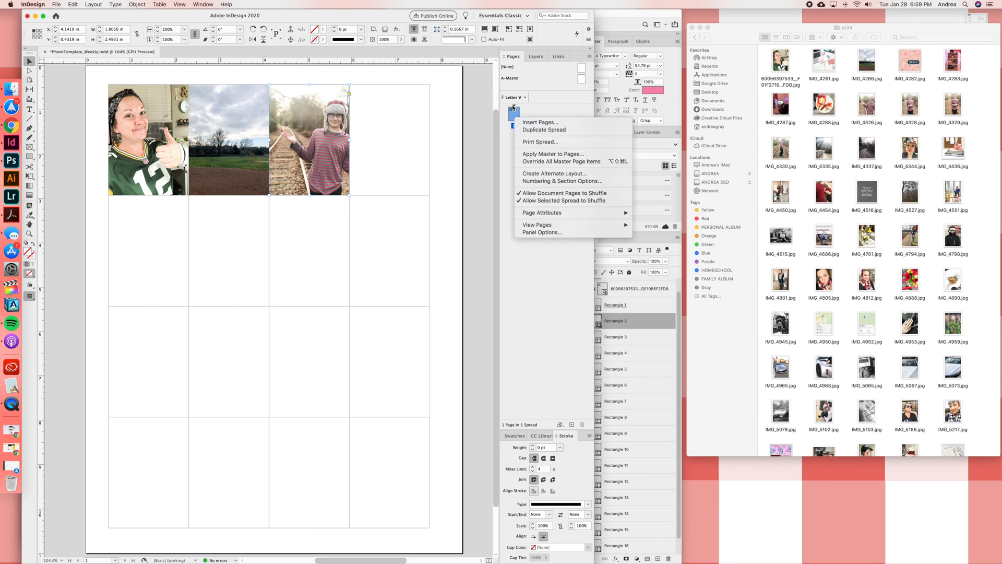
{"action": "mouse_move", "coordinate": [544, 130]}
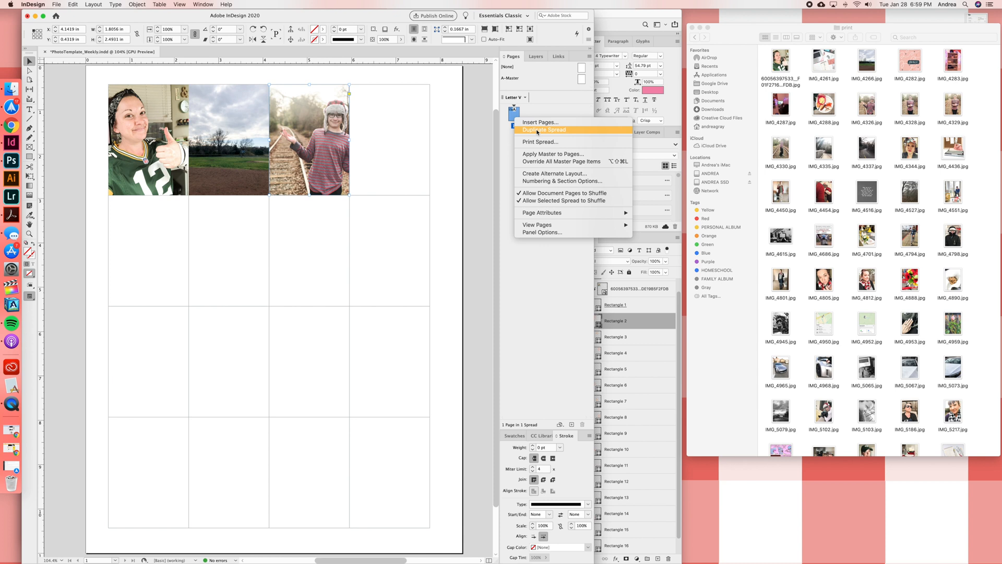
{"action": "left_click", "coordinate": [545, 130]}
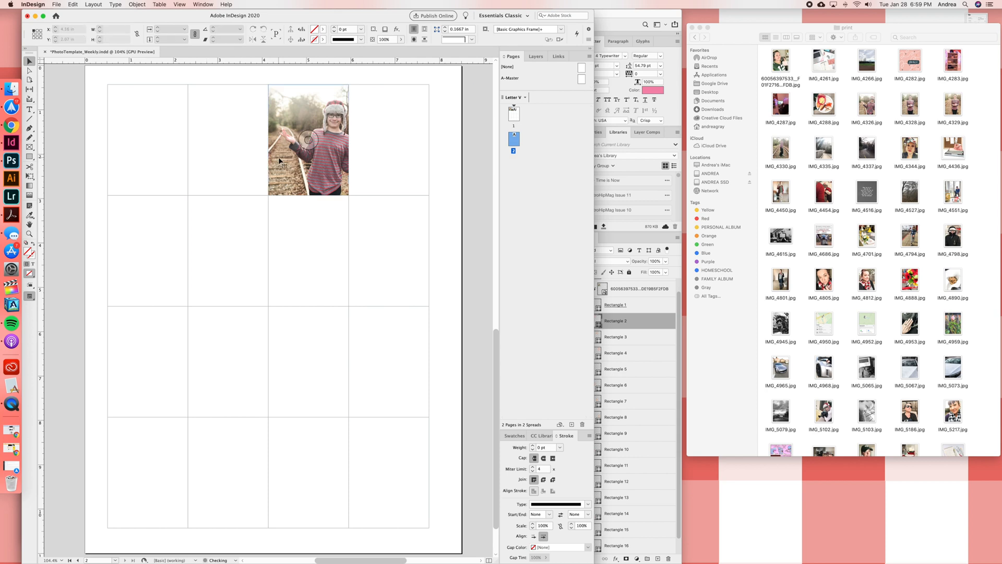
{"action": "scroll", "scroll_direction": "down", "scroll_amount": 3}
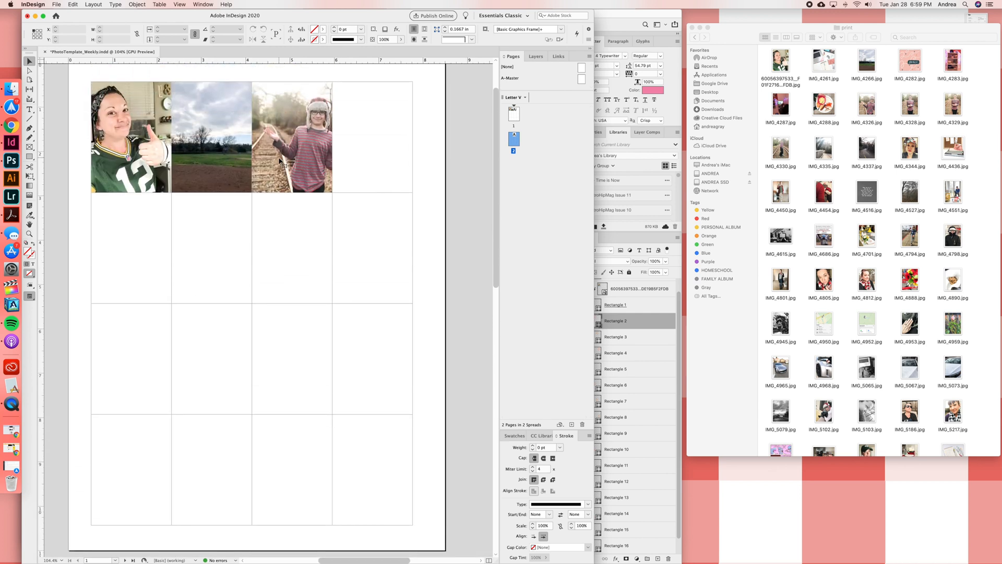
{"action": "left_click", "coordinate": [292, 136]}
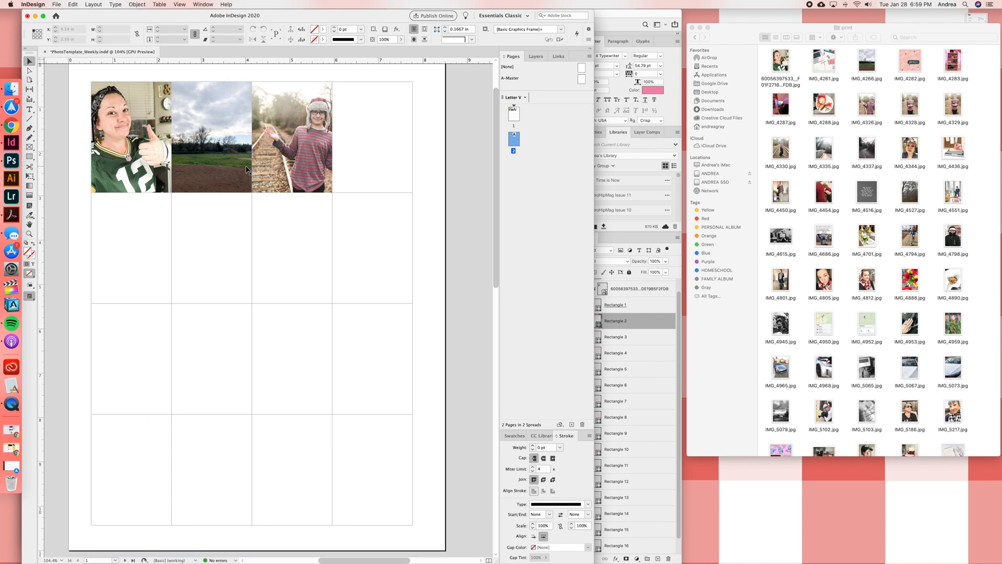
- Export the template as PDF PhotoTemplate_Weekly into the print folder using an Adobe PDF preset
{"action": "left_click", "coordinate": [56, 4]}
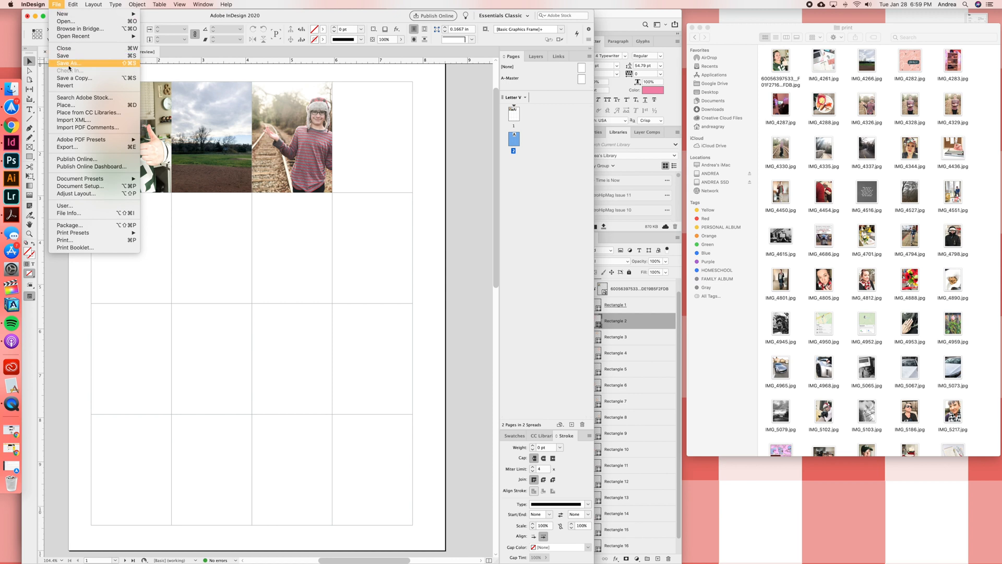
{"action": "mouse_move", "coordinate": [68, 67]}
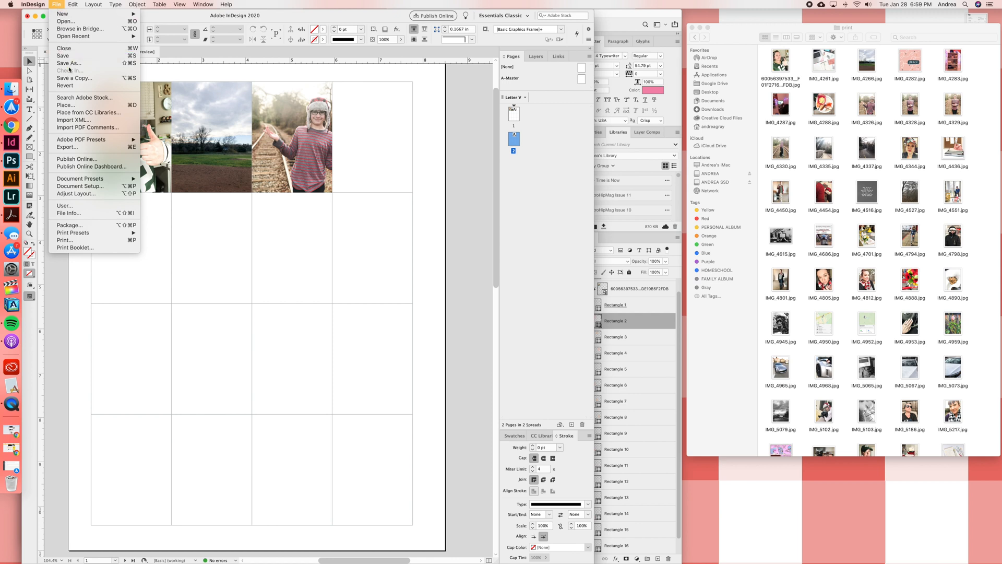
{"action": "mouse_move", "coordinate": [82, 139]}
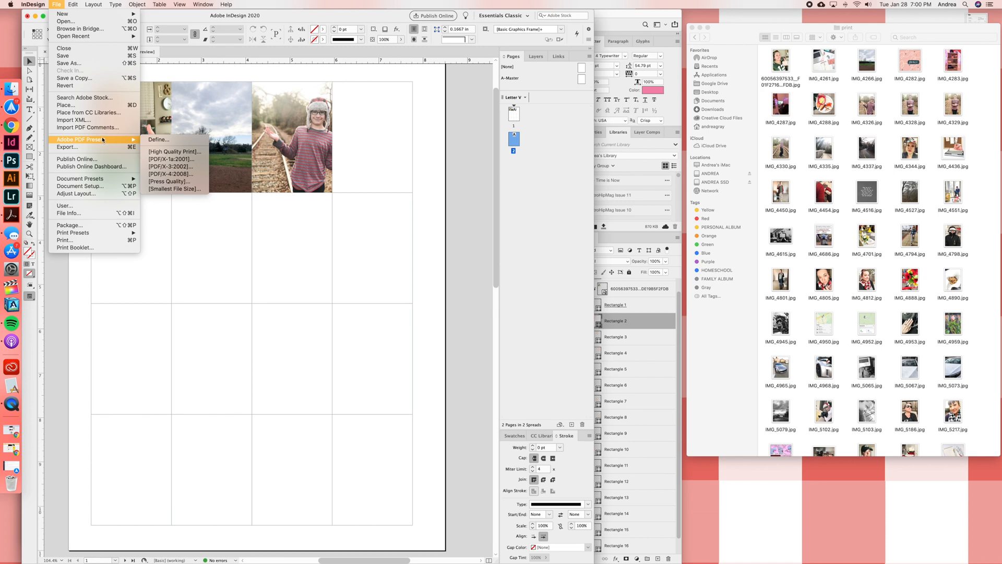
{"action": "mouse_move", "coordinate": [174, 152]}
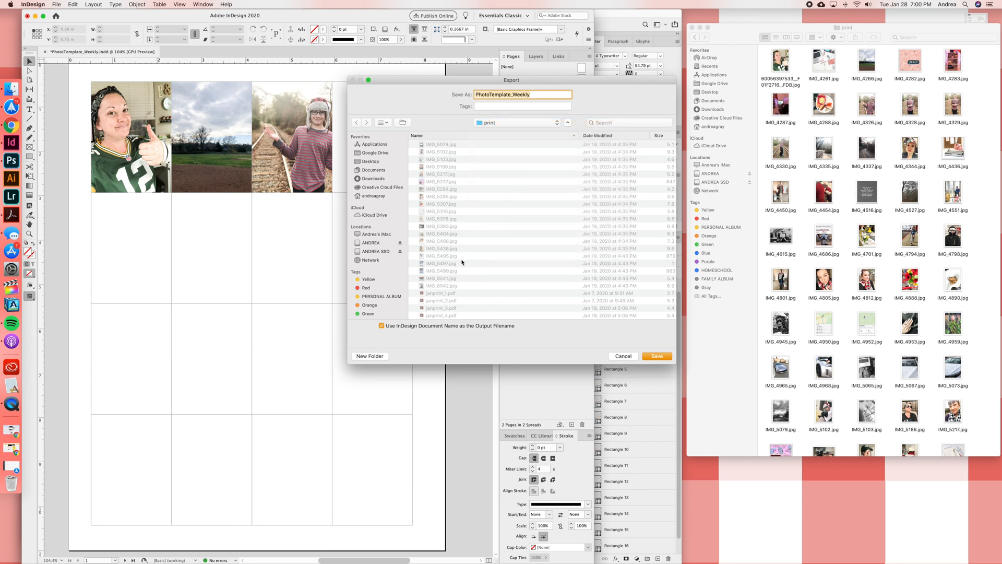
{"action": "left_click", "coordinate": [440, 292]}
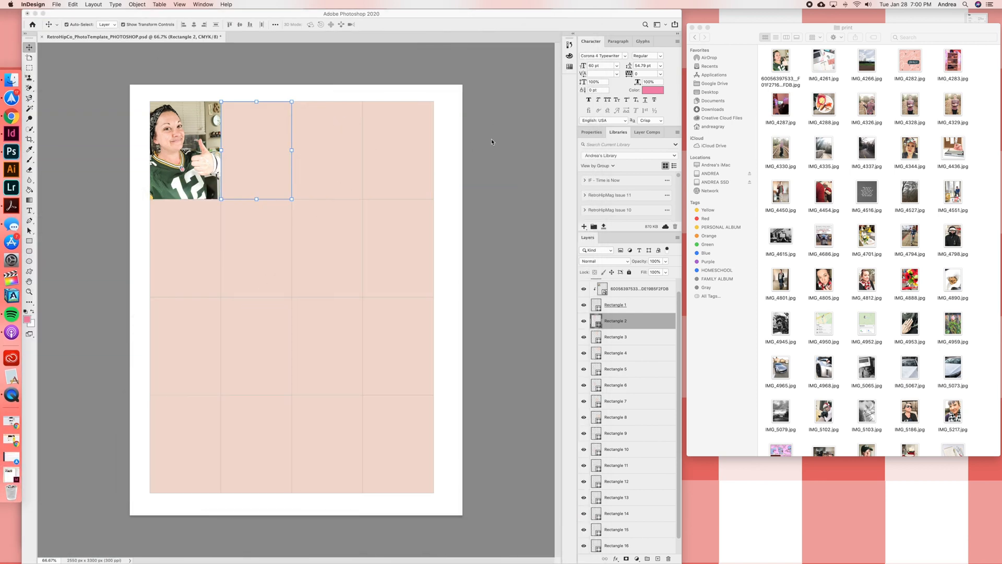
{"action": "mouse_move", "coordinate": [554, 224]}
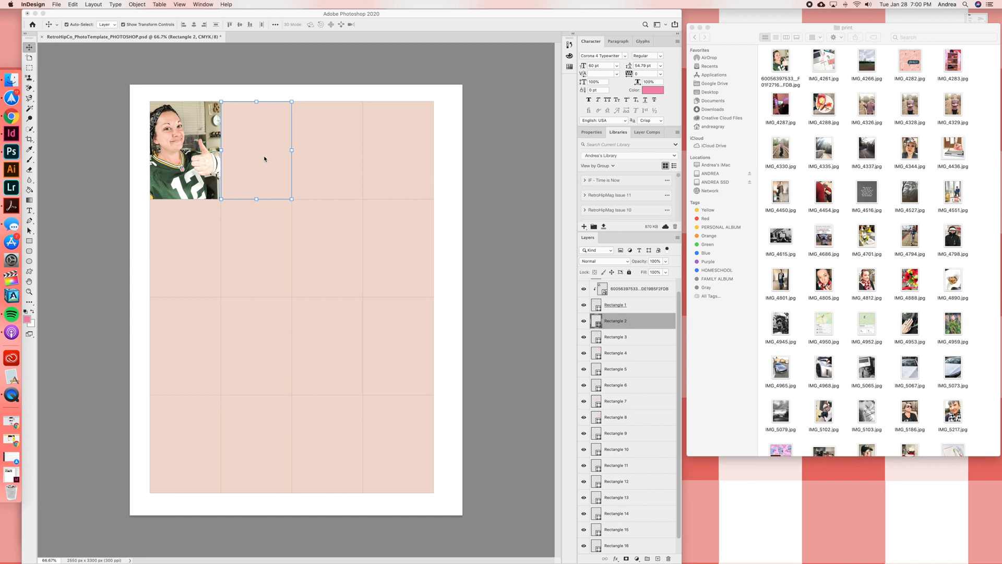
{"action": "mouse_move", "coordinate": [325, 138]}
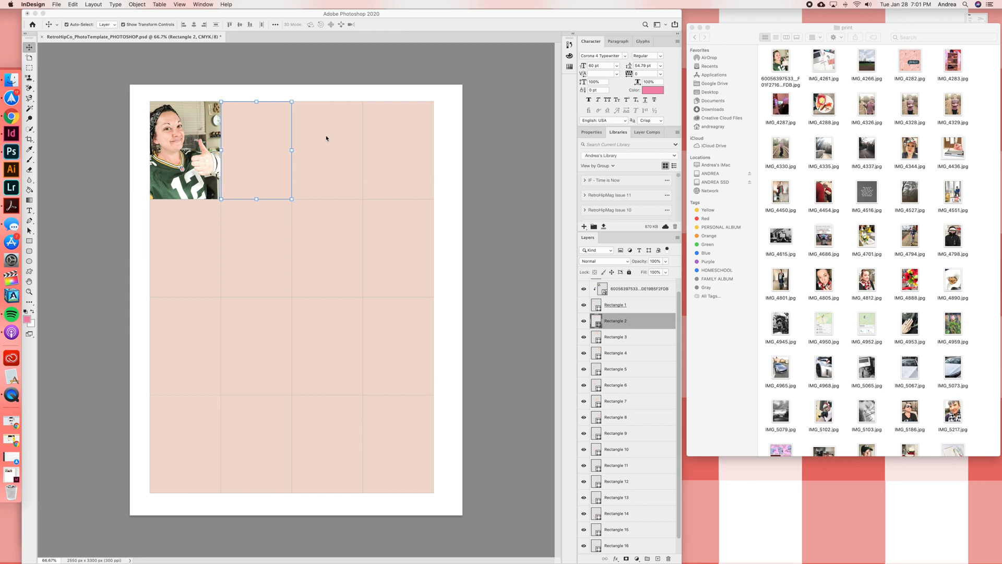
{"action": "mouse_move", "coordinate": [301, 149]}
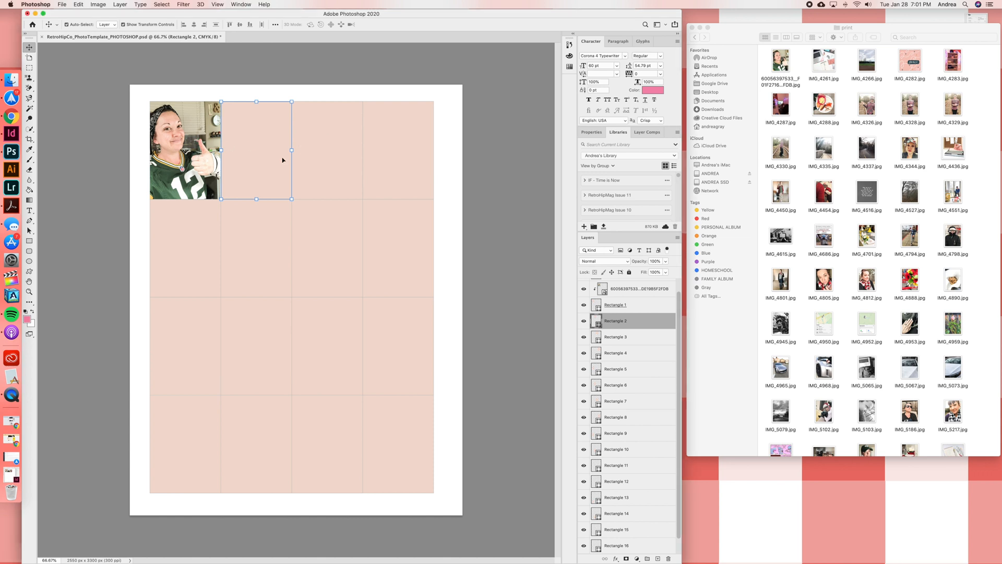
{"action": "mouse_move", "coordinate": [271, 155]}
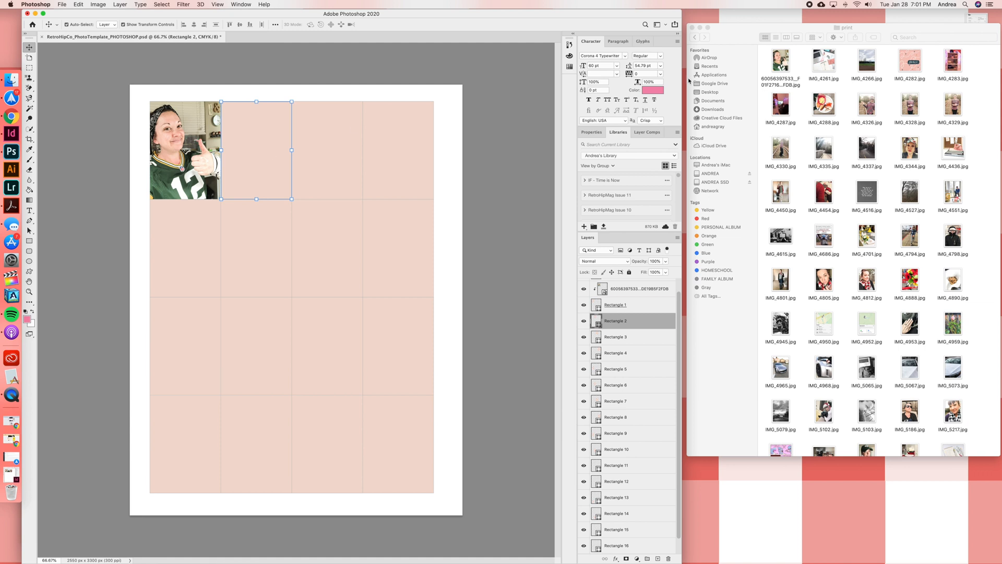
{"action": "mouse_move", "coordinate": [400, 287]}
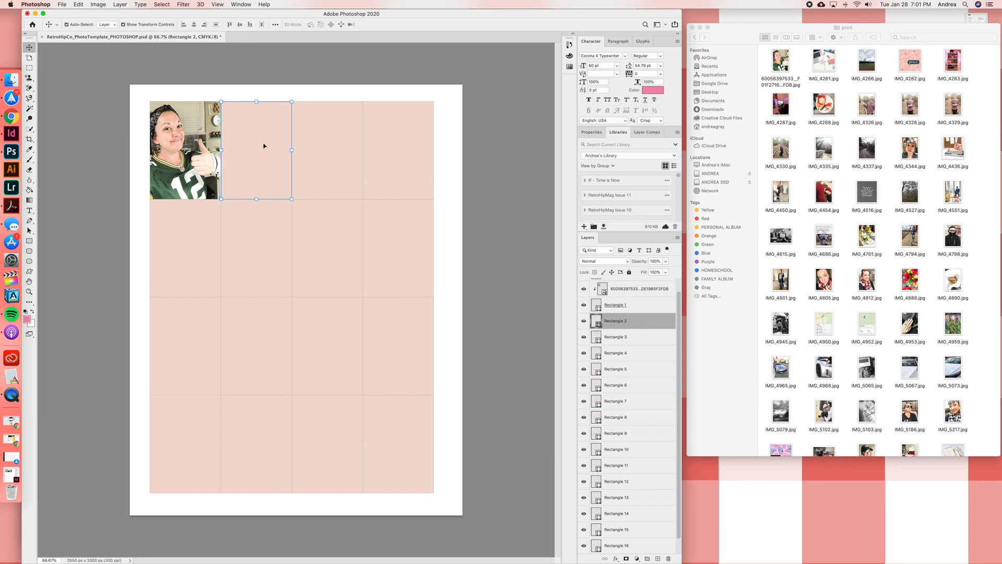
{"action": "mouse_move", "coordinate": [668, 339]}
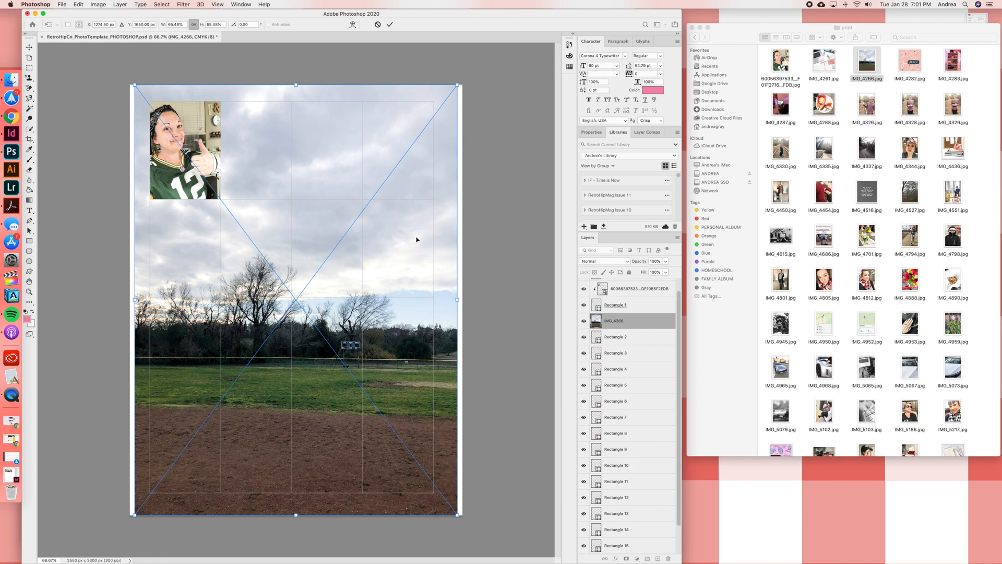
{"action": "mouse_move", "coordinate": [134, 516]}
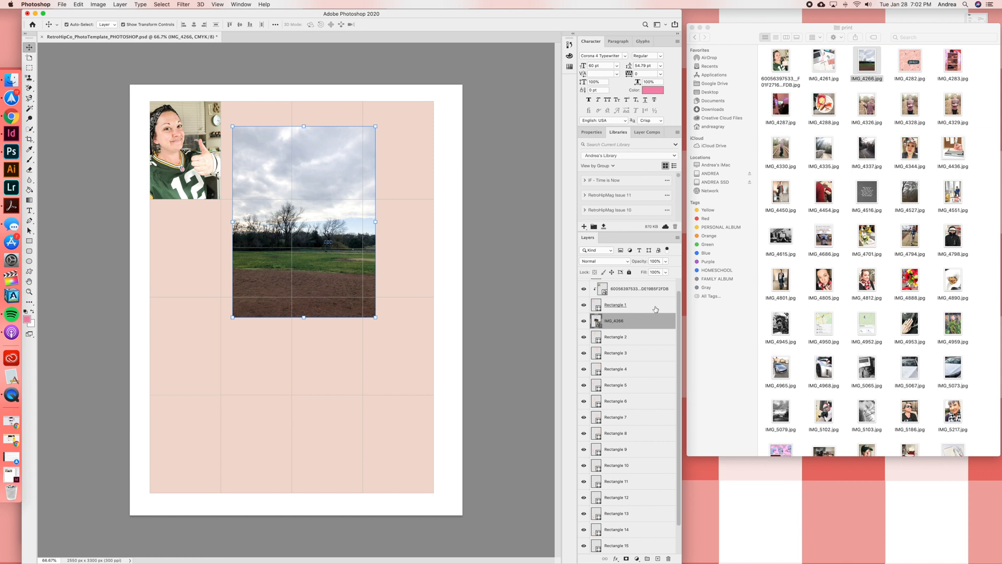
{"action": "mouse_move", "coordinate": [633, 321]}
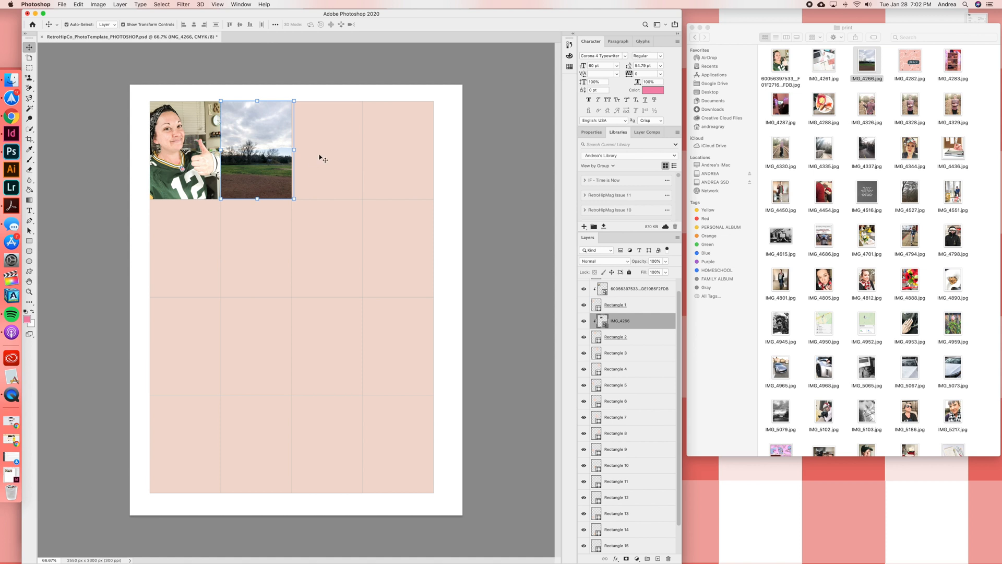
{"action": "mouse_move", "coordinate": [344, 158]}
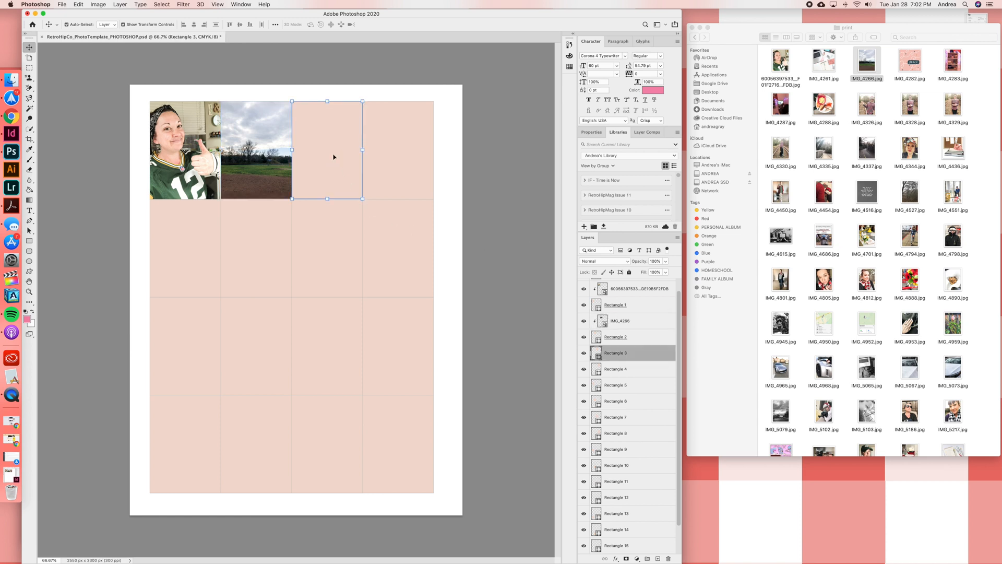
{"action": "mouse_move", "coordinate": [388, 212]}
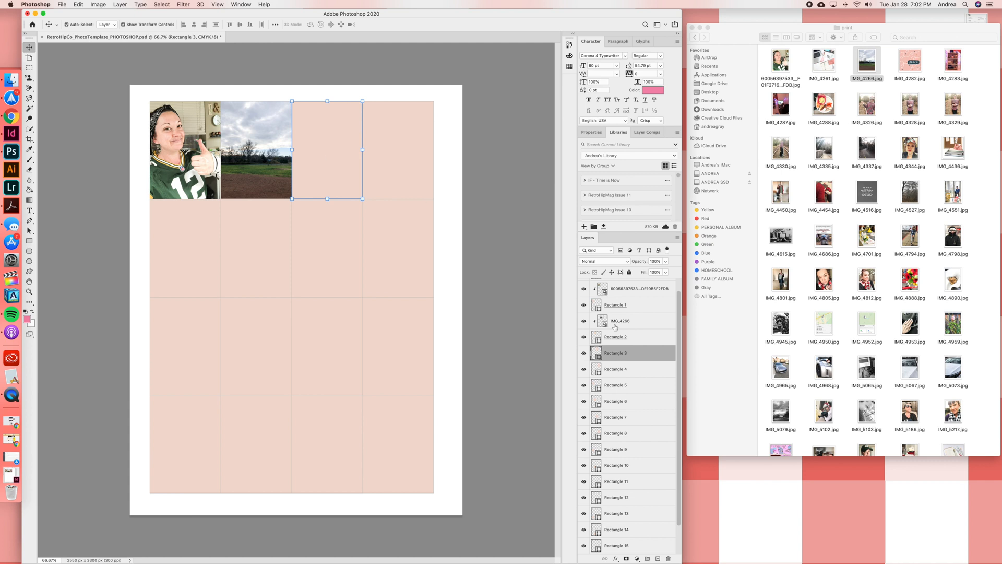
{"action": "mouse_move", "coordinate": [633, 354]}
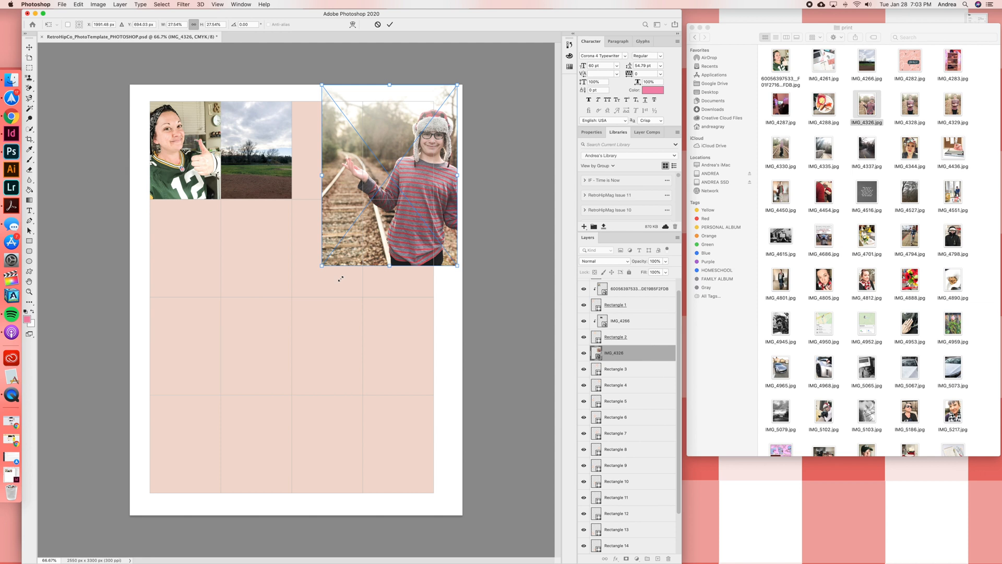
{"action": "mouse_move", "coordinate": [422, 227]}
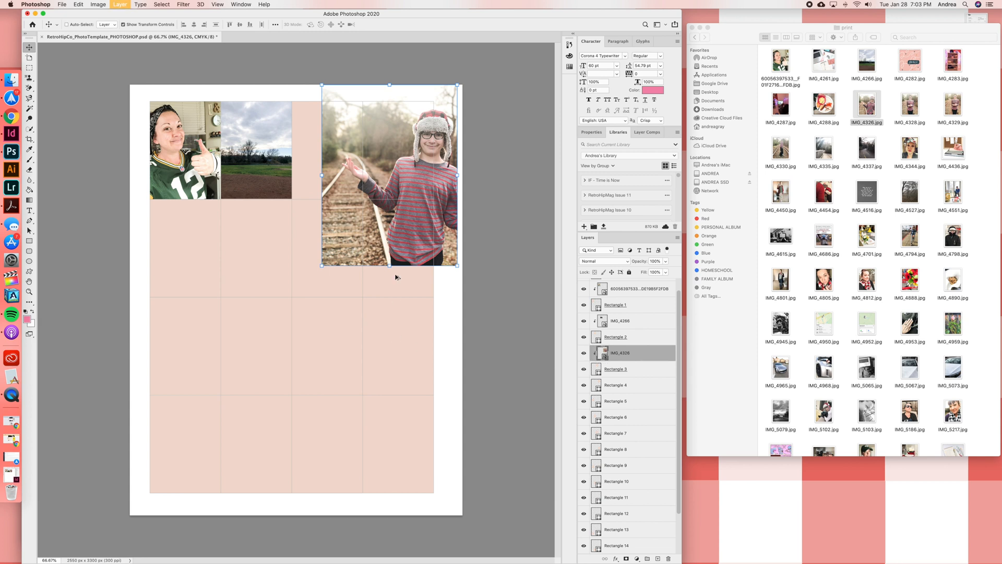
- Shrink the IMG_4326 train-tracks photo and line it up over the third top-row cell
{"action": "left_click_drag", "start_coordinate": [389, 175], "coordinate": [313, 150]}
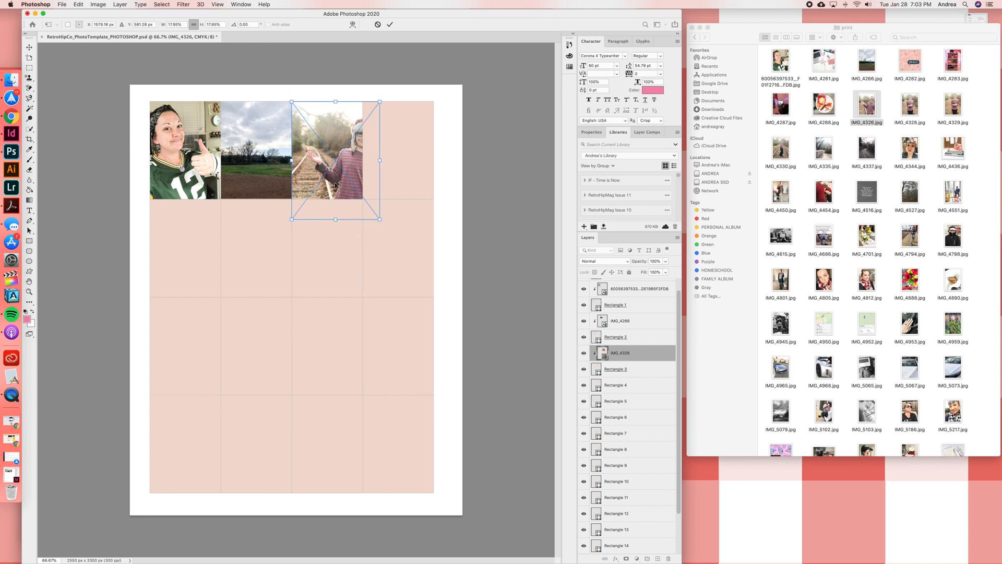
{"action": "left_click_drag", "start_coordinate": [335, 159], "coordinate": [326, 160]}
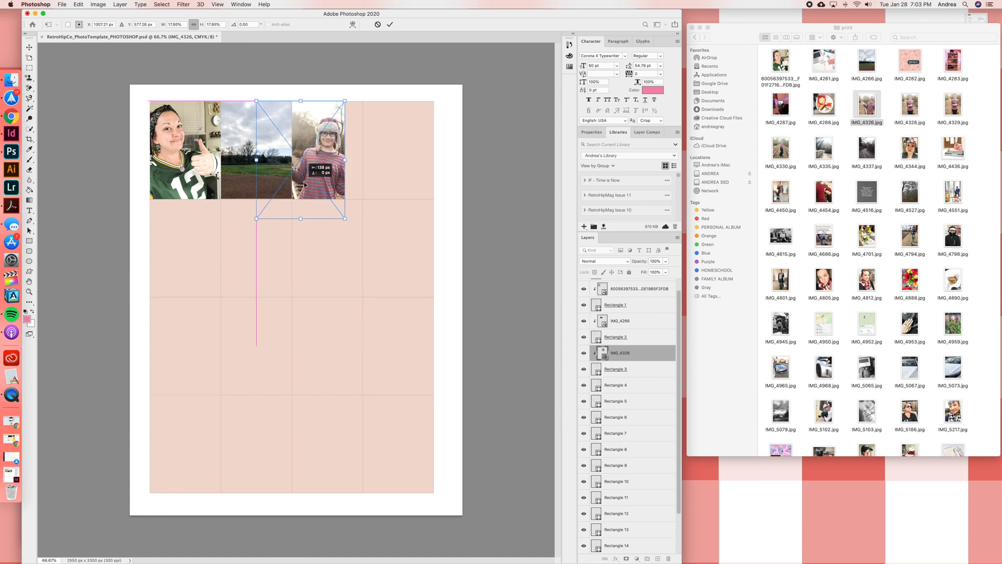
{"action": "left_click_drag", "start_coordinate": [298, 160], "coordinate": [332, 160]}
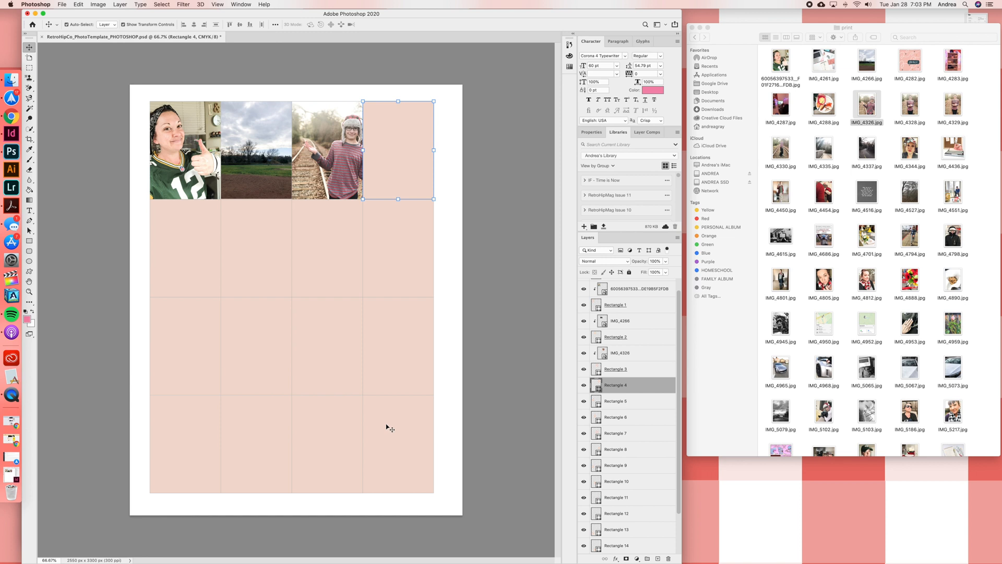
{"action": "mouse_move", "coordinate": [319, 290]}
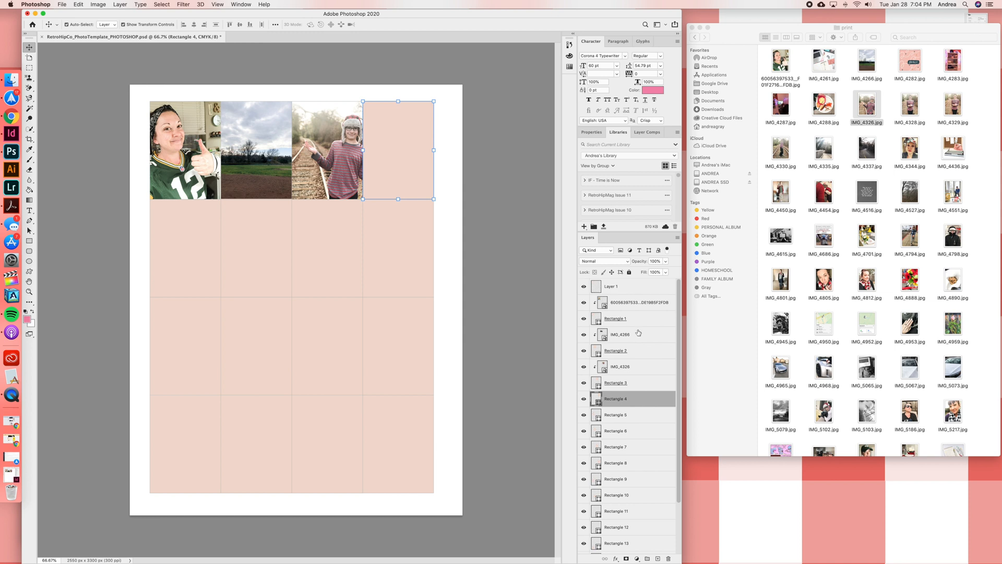
- Select all three placed photo layers together in the Layers panel
{"action": "left_click", "coordinate": [630, 302]}
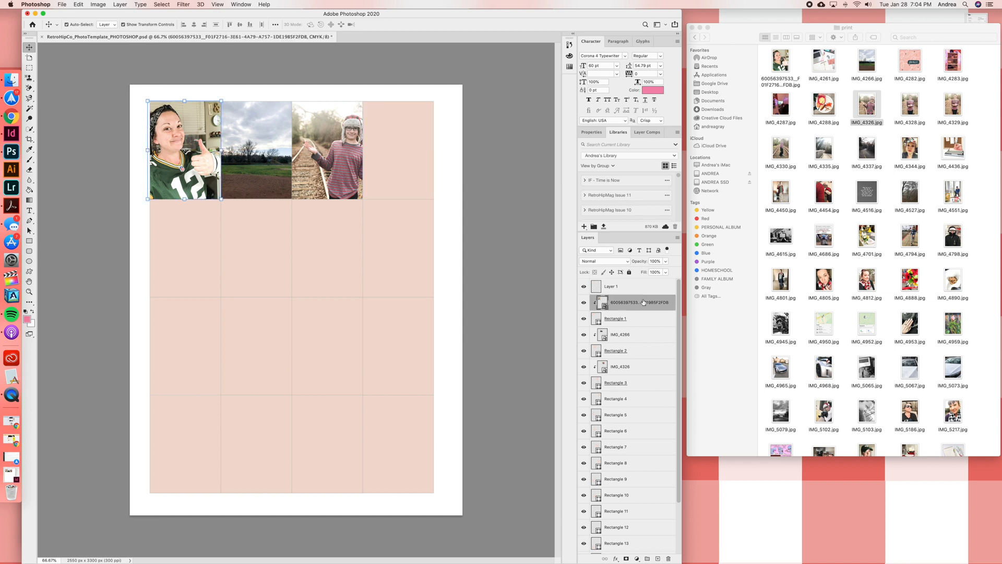
{"action": "mouse_move", "coordinate": [633, 302]}
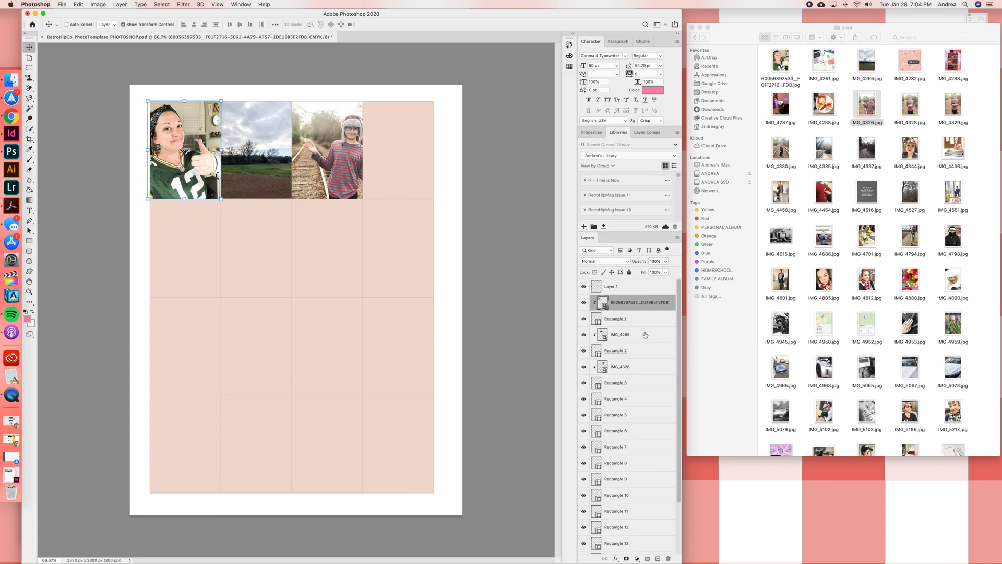
{"action": "left_click", "coordinate": [619, 334]}
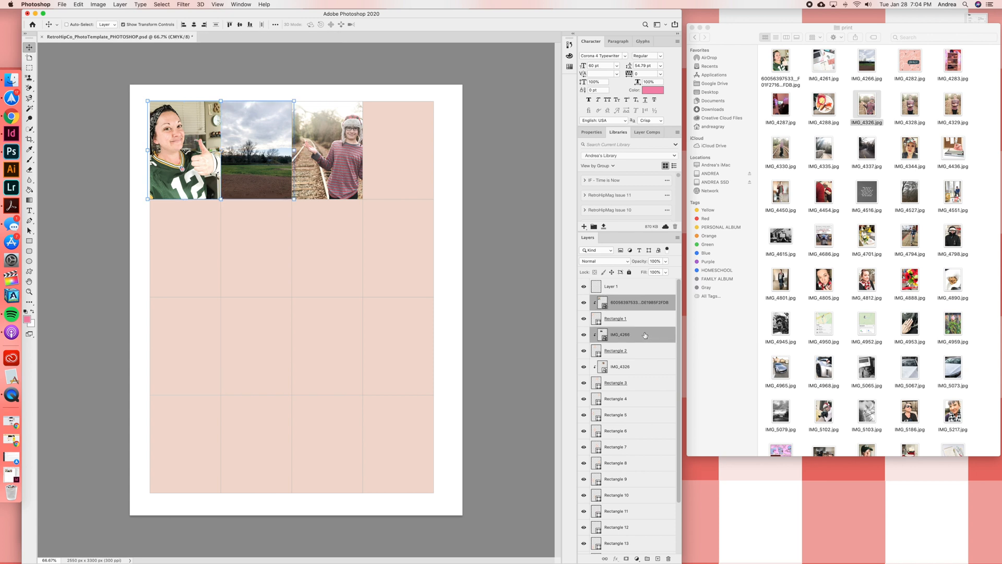
{"action": "left_click", "coordinate": [619, 366]}
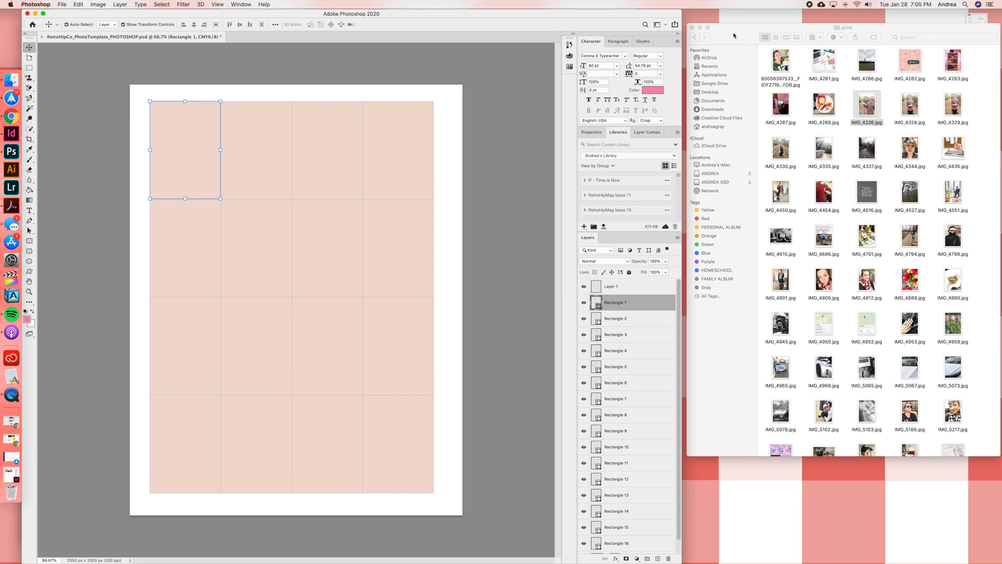
{"action": "mouse_move", "coordinate": [734, 36]}
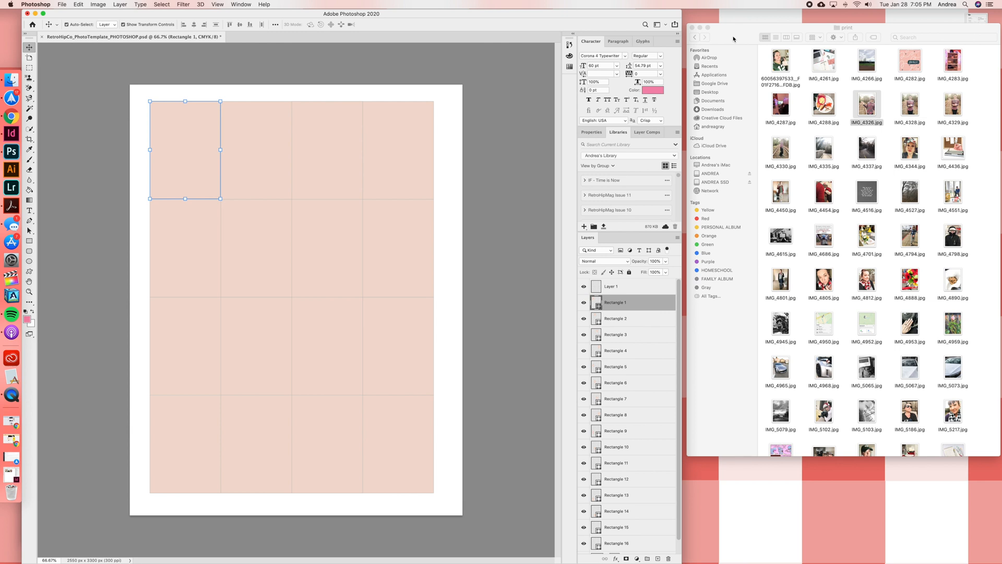
{"action": "mouse_move", "coordinate": [734, 38]}
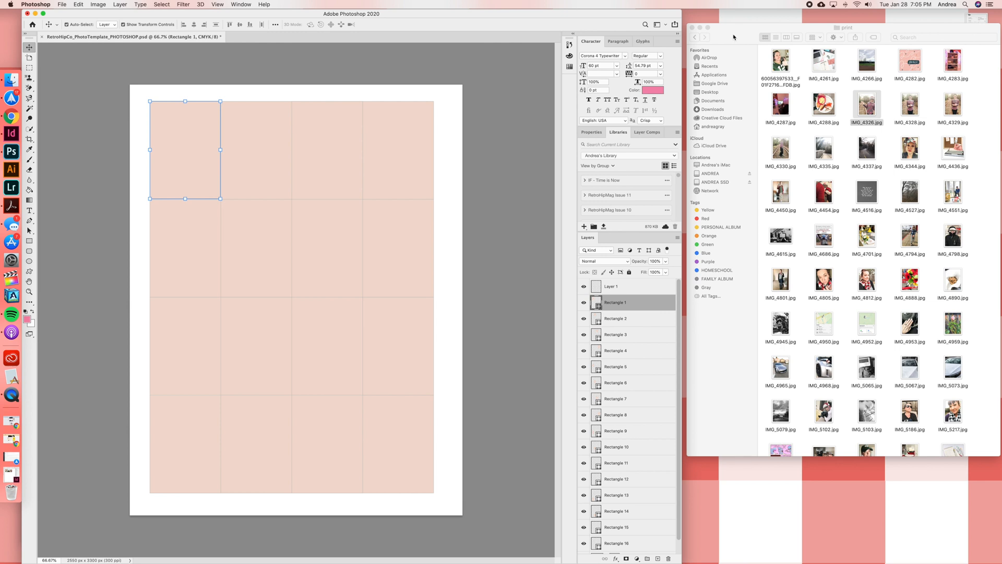